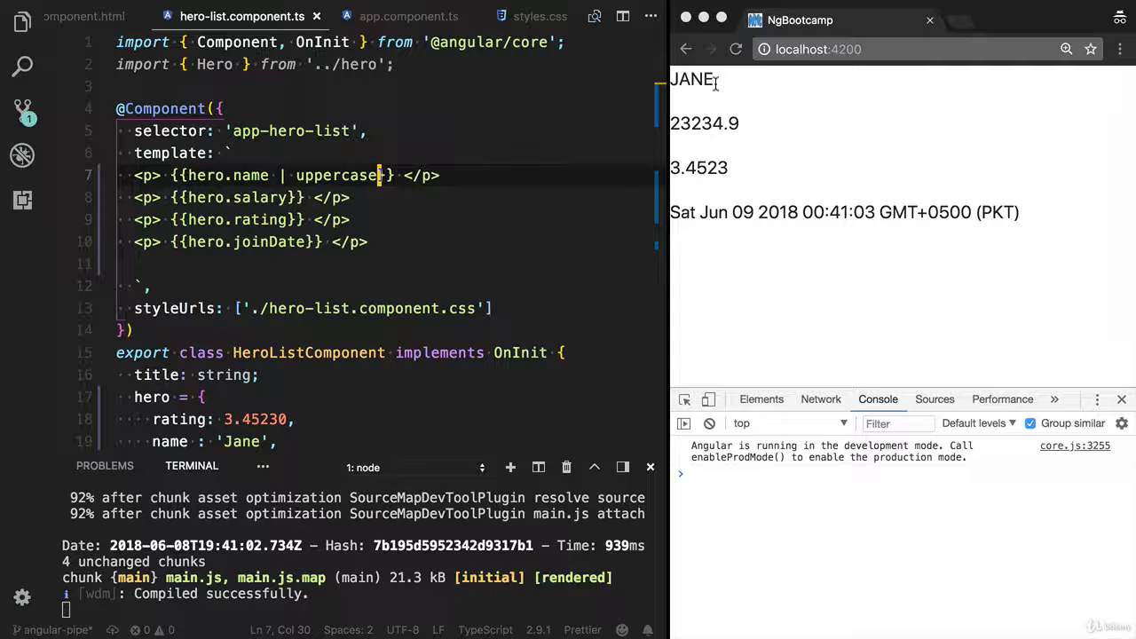
Step: Append the currency pipe to hero.salary in the interpolation so the page shows $23,234.90
double_click(691, 78)
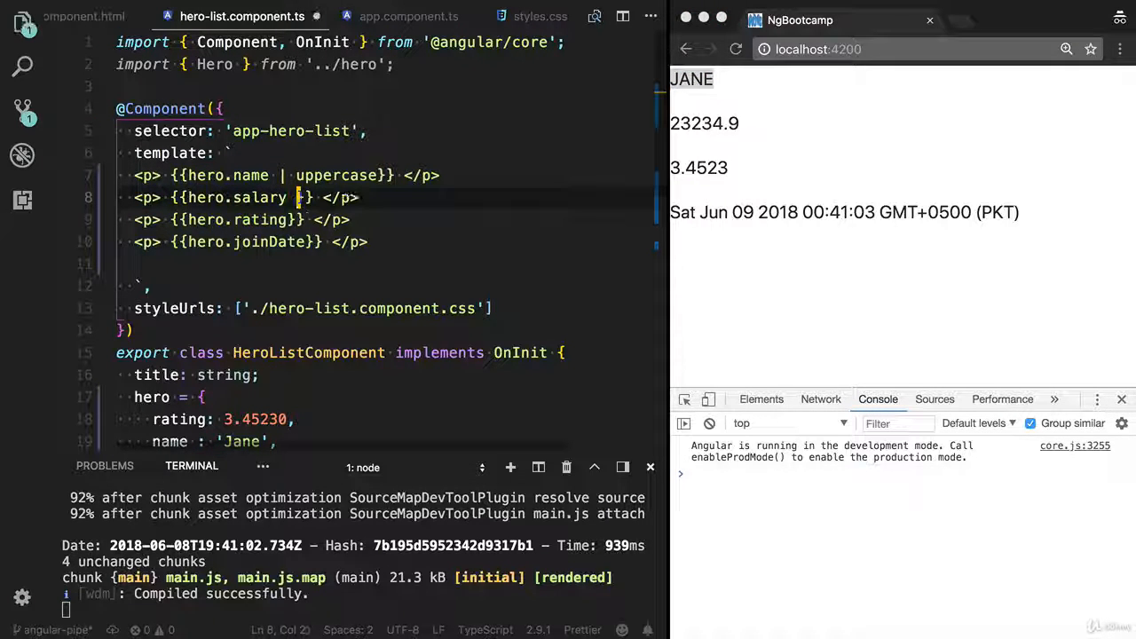
type("| currc")
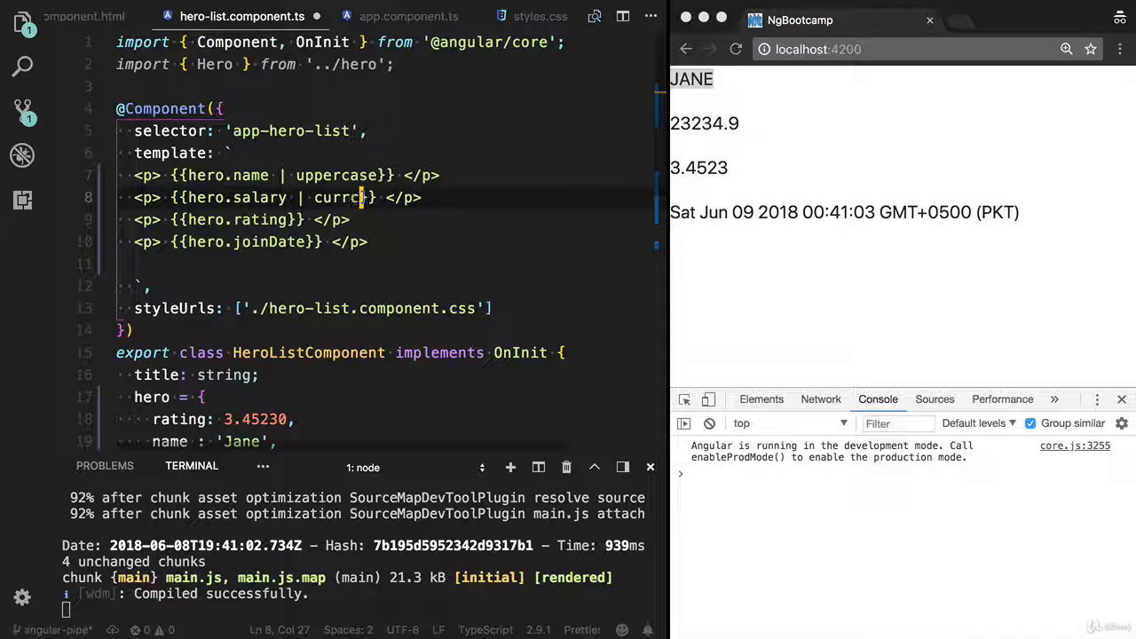
type("cy")
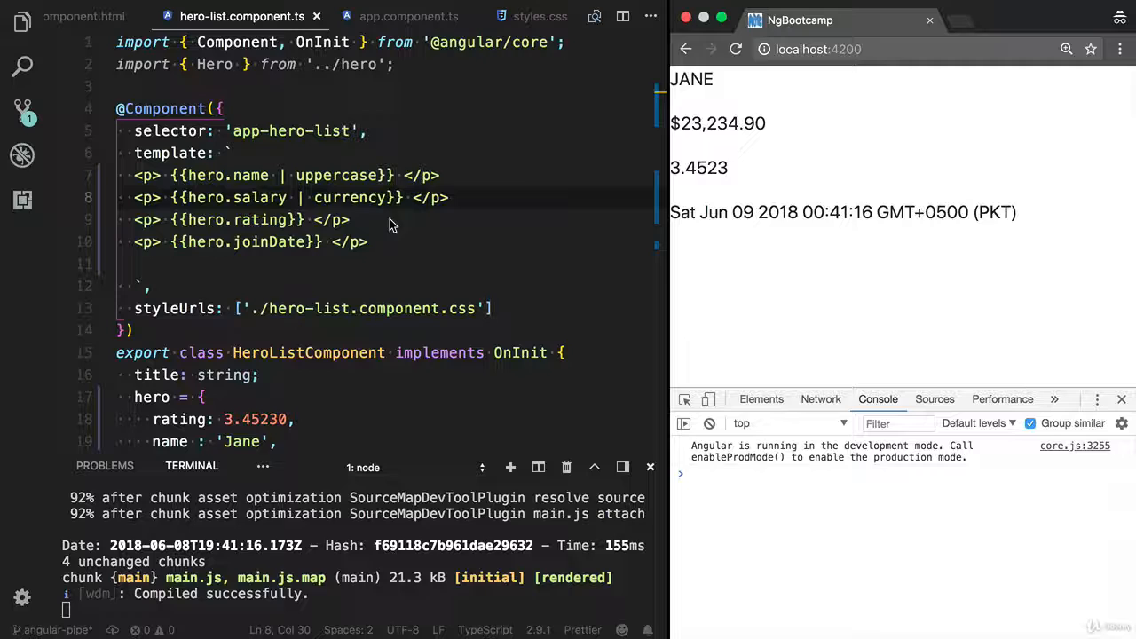
left_click(387, 197)
type(":")
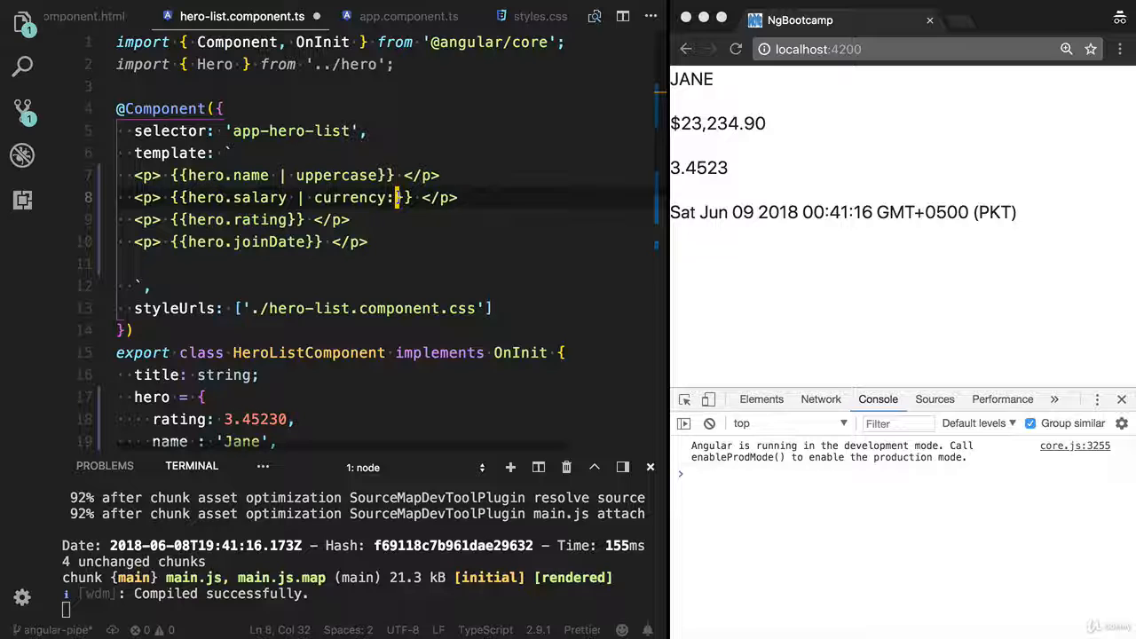
Step: Remove the stray colon left after the currency pipe before piping the rating through number
key("Backspace")
type(" | numer")
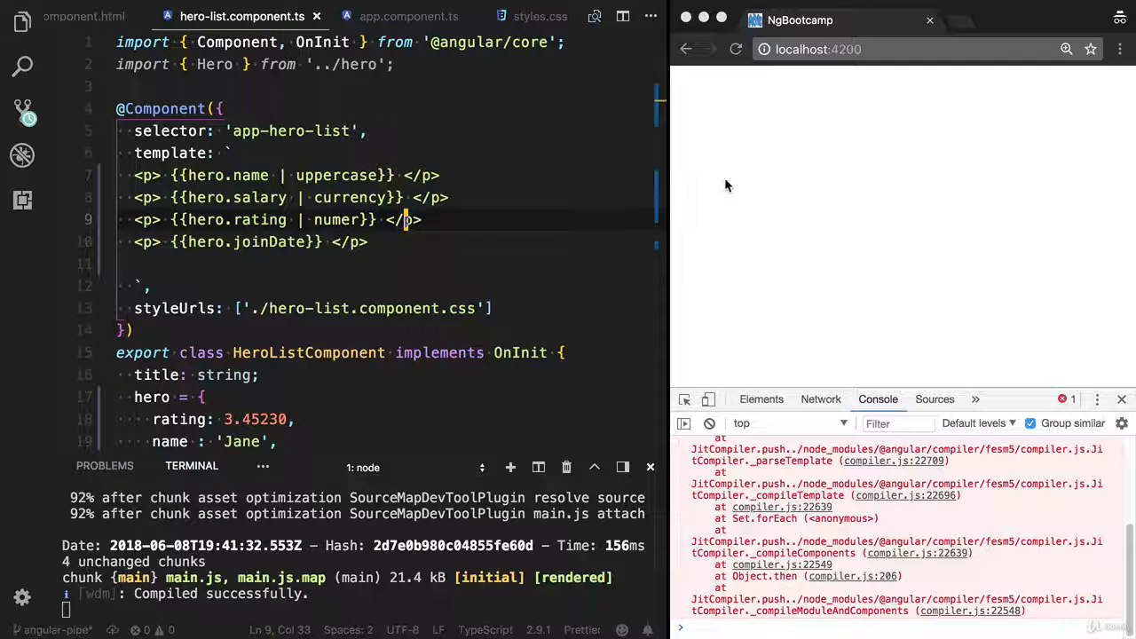
mouse_move(333, 220)
type("b")
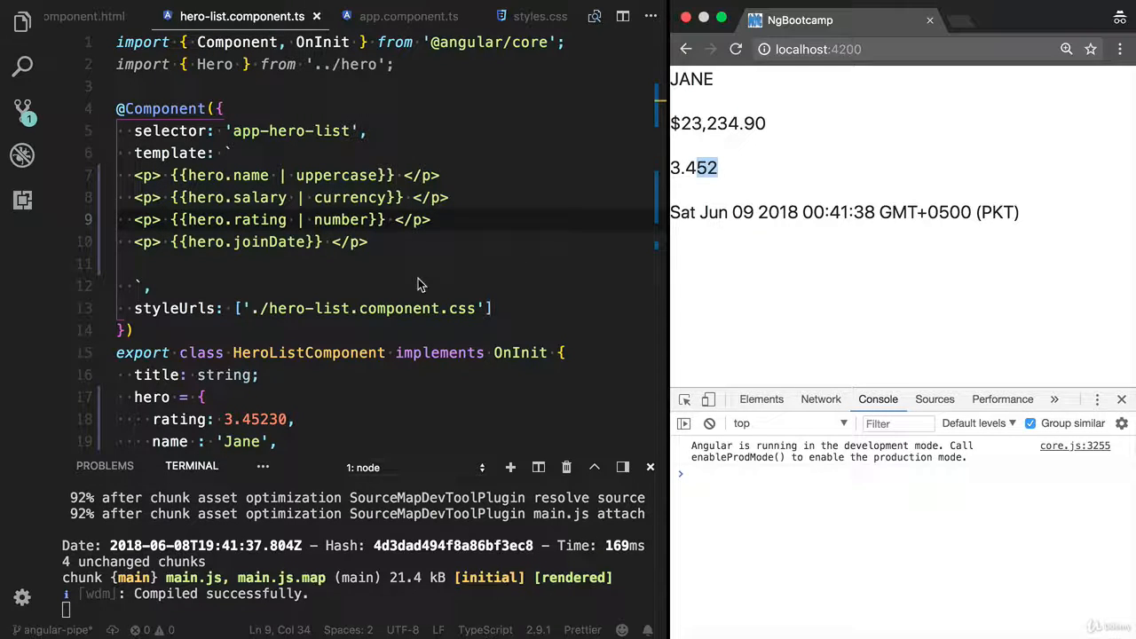
Step: Finish the date pipe on hero.joinDate so the join date renders as Jun 9, 2018
scroll("down", 3)
type(" | da")
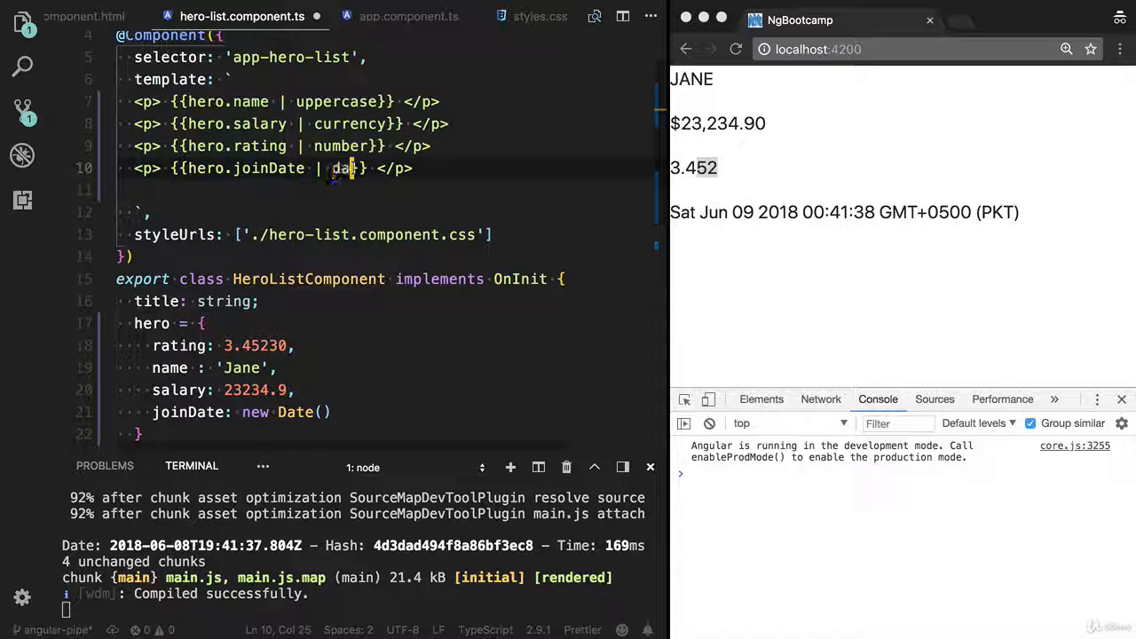
type("te |")
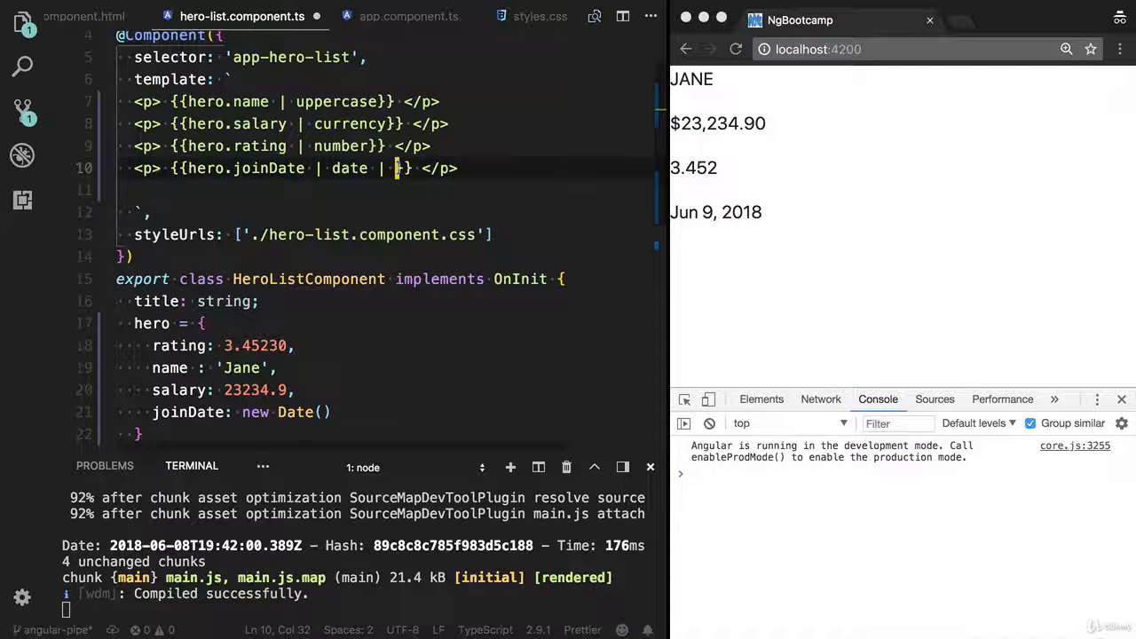
Step: Try uppercase on the date, then give the date pipe the 'shortDate' format argument
type("uppercase")
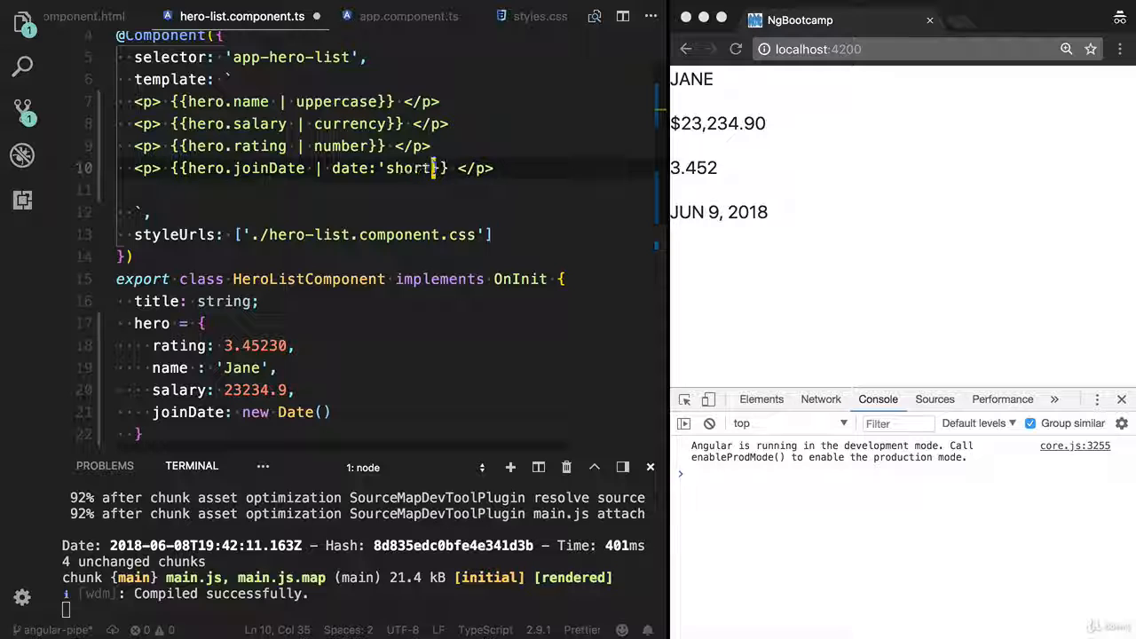
type("Date")
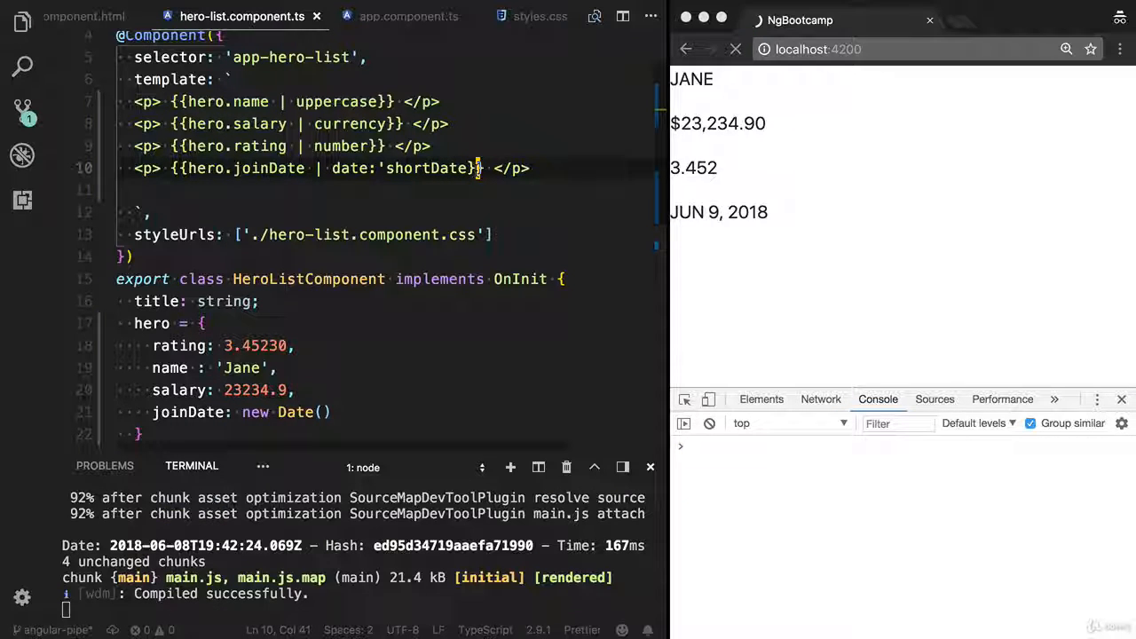